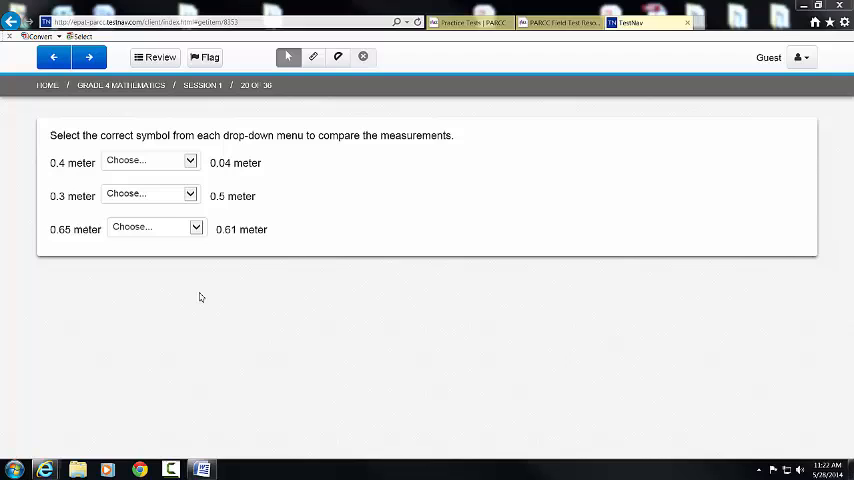
mouse_move(132, 222)
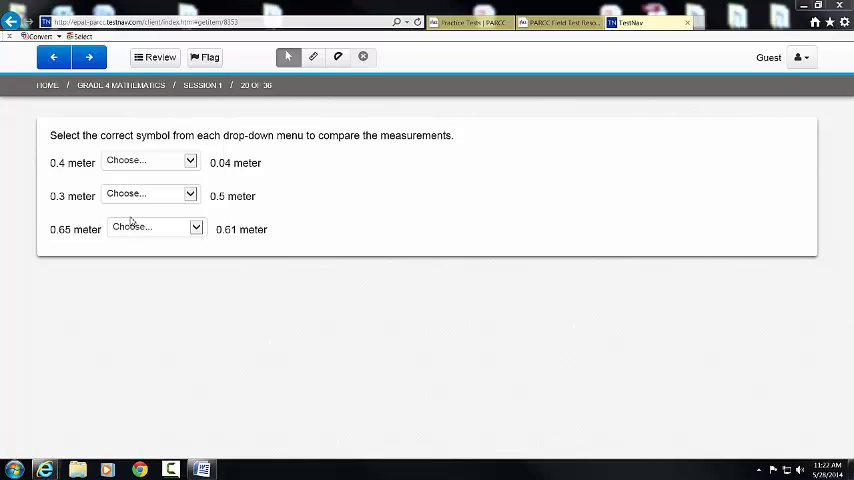
mouse_move(280, 156)
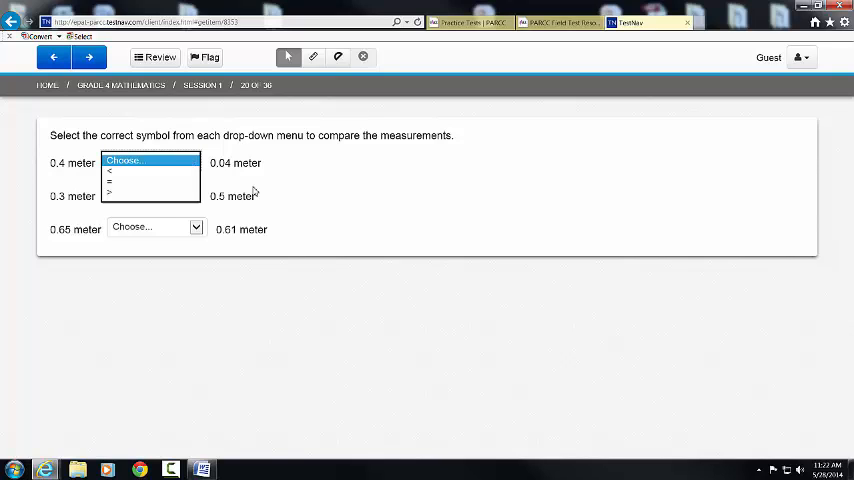
mouse_move(256, 188)
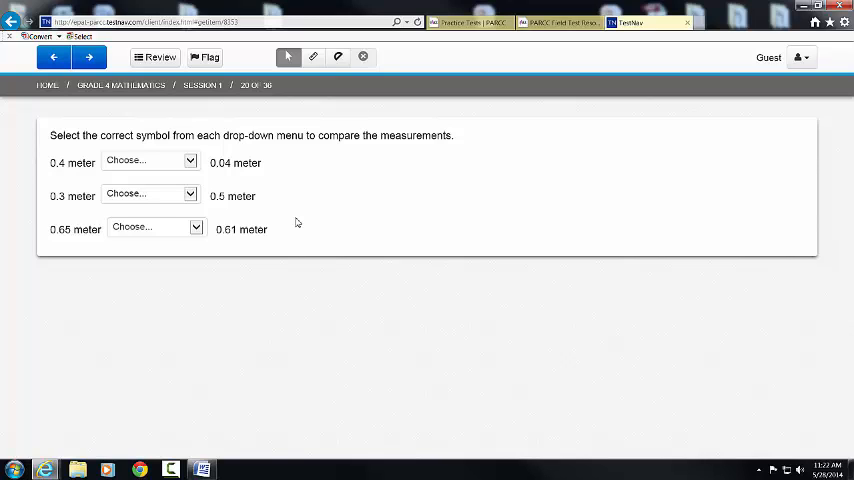
mouse_move(124, 176)
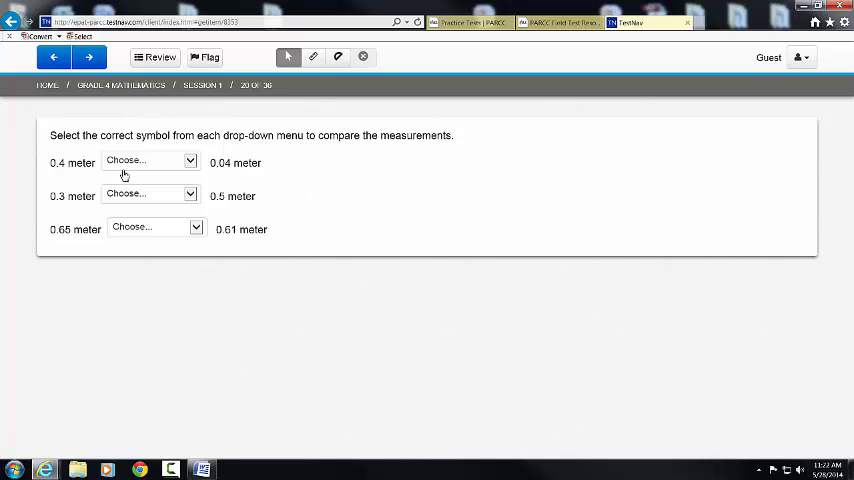
mouse_move(192, 192)
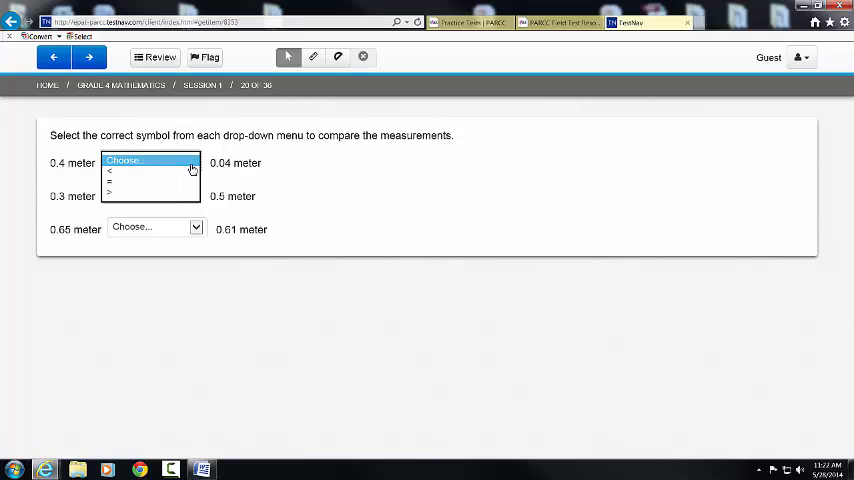
Step: Answer 0.4 meter versus 0.04 meter with the greater-than symbol
left_click(150, 162)
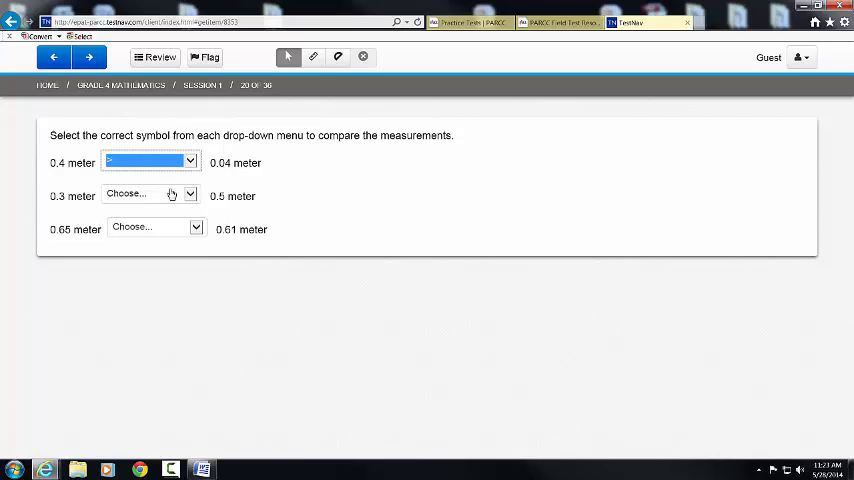
left_click(148, 160)
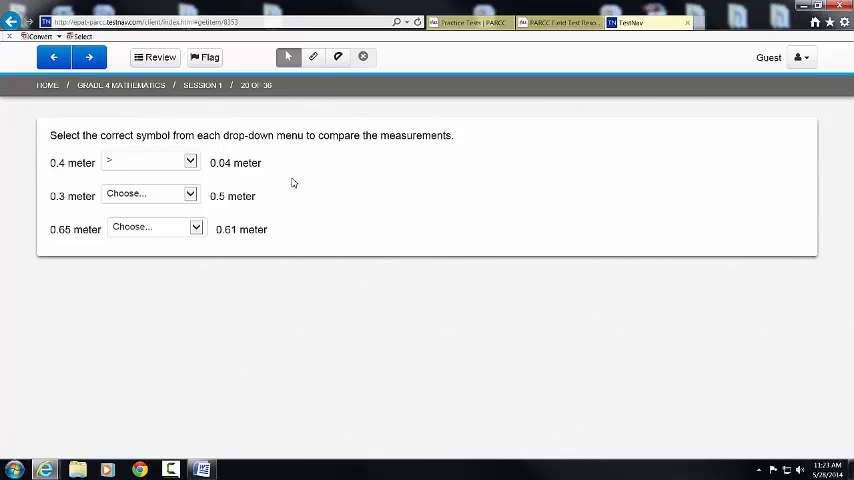
mouse_move(82, 212)
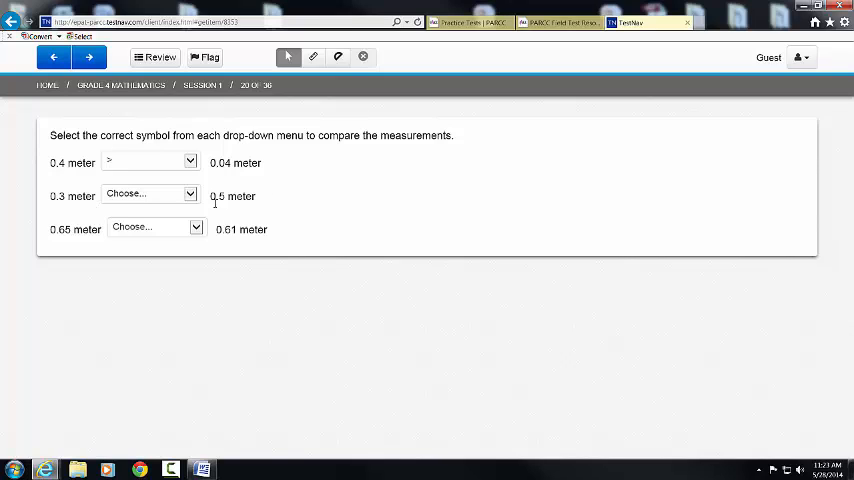
mouse_move(218, 208)
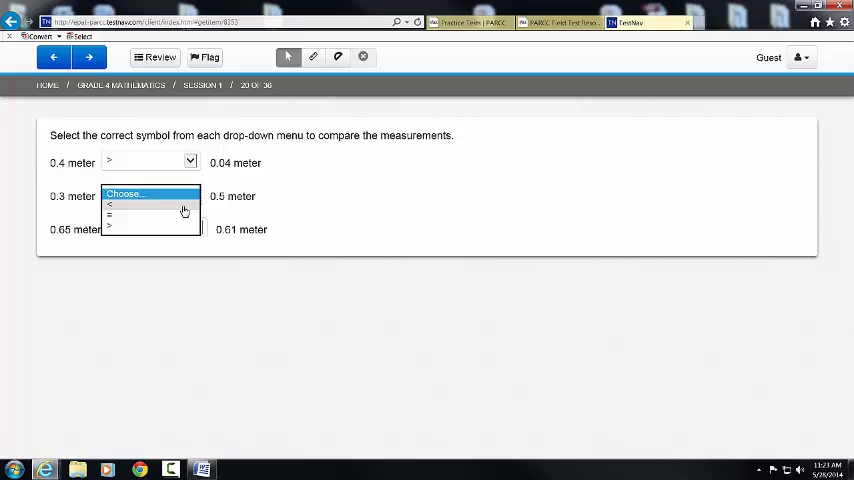
Step: Answer 0.3 vs 0.5 meter with '<' and 0.65 vs 0.61 meter with '>'
left_click(108, 206)
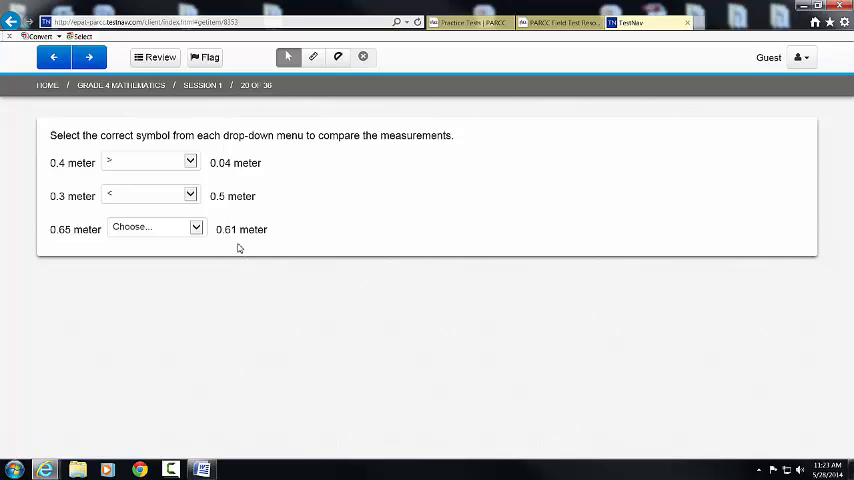
left_click(156, 228)
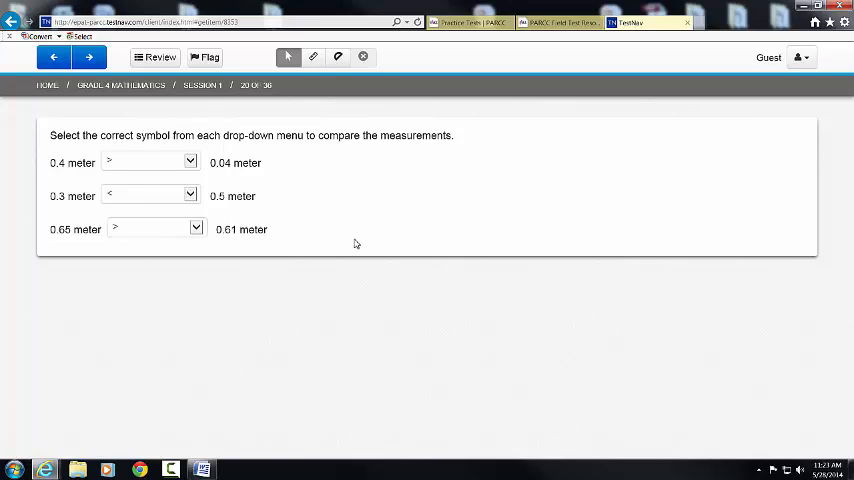
mouse_move(156, 150)
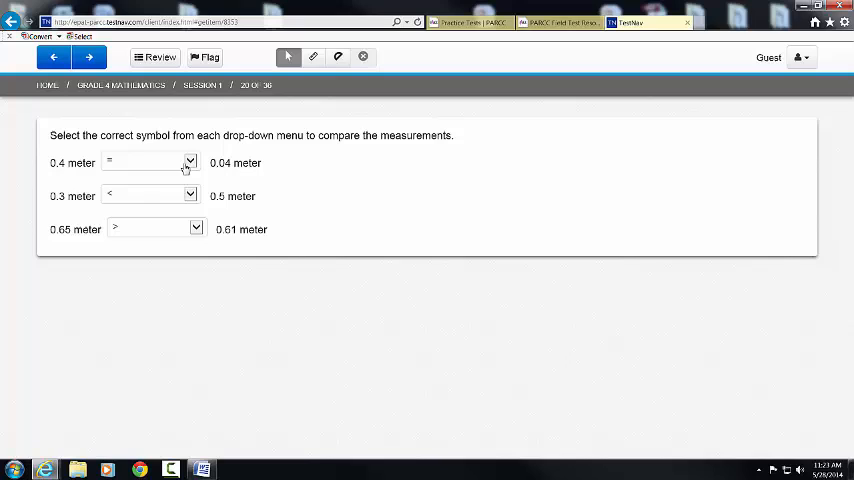
left_click(190, 162)
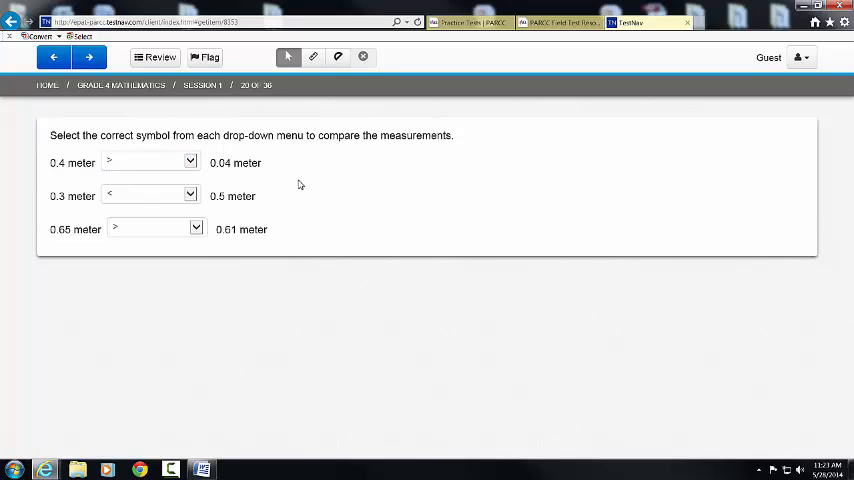
mouse_move(408, 360)
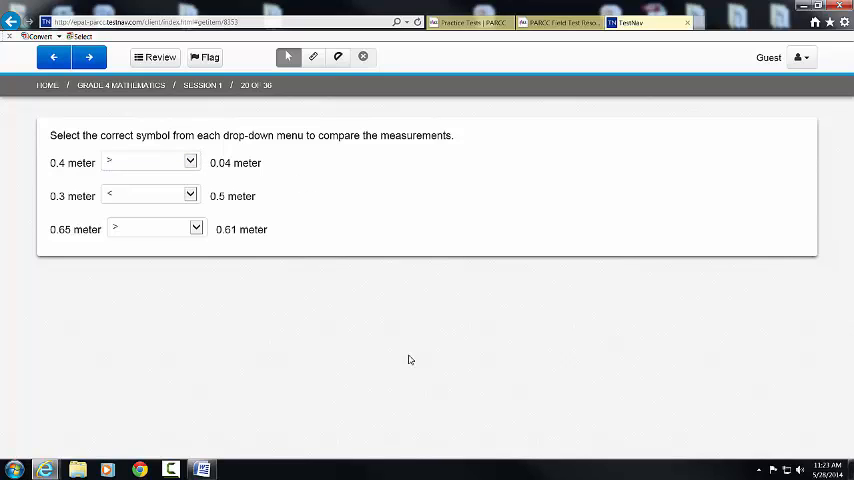